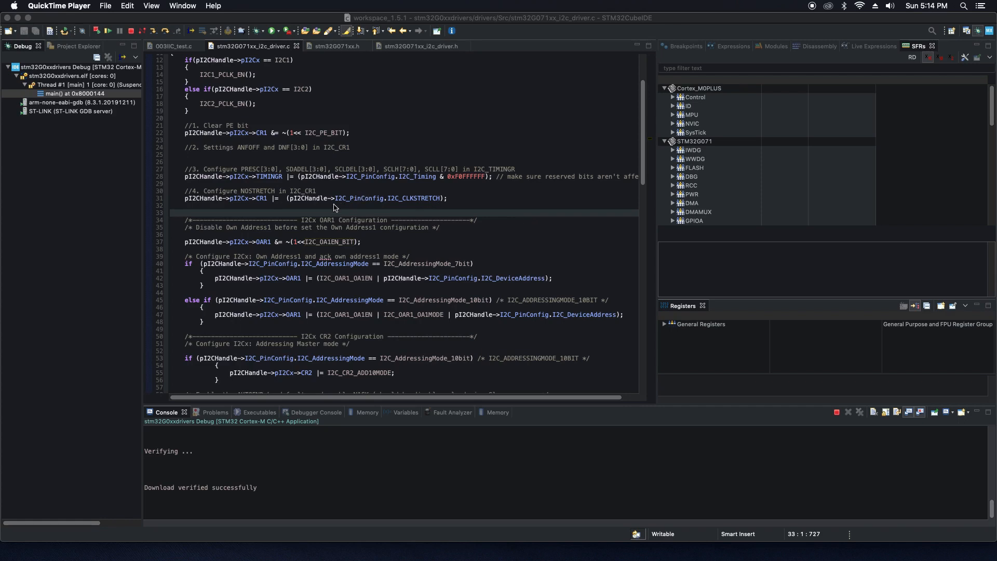
- Dismiss the 'main() at 0x8000144' no-source tab and terminate the debug session
{"action": "scroll", "scroll_direction": "down", "scroll_amount": 3}
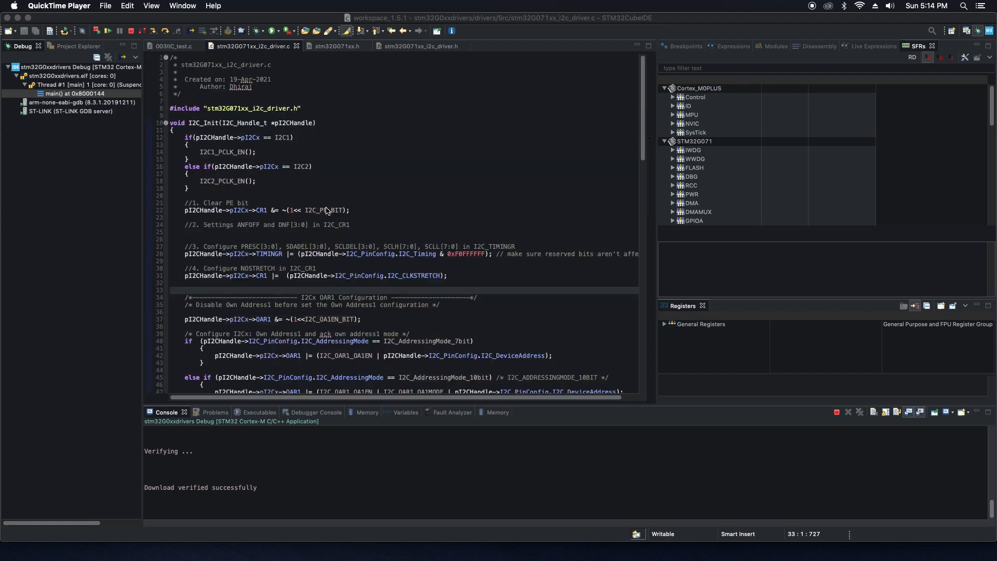
{"action": "mouse_move", "coordinate": [326, 204]}
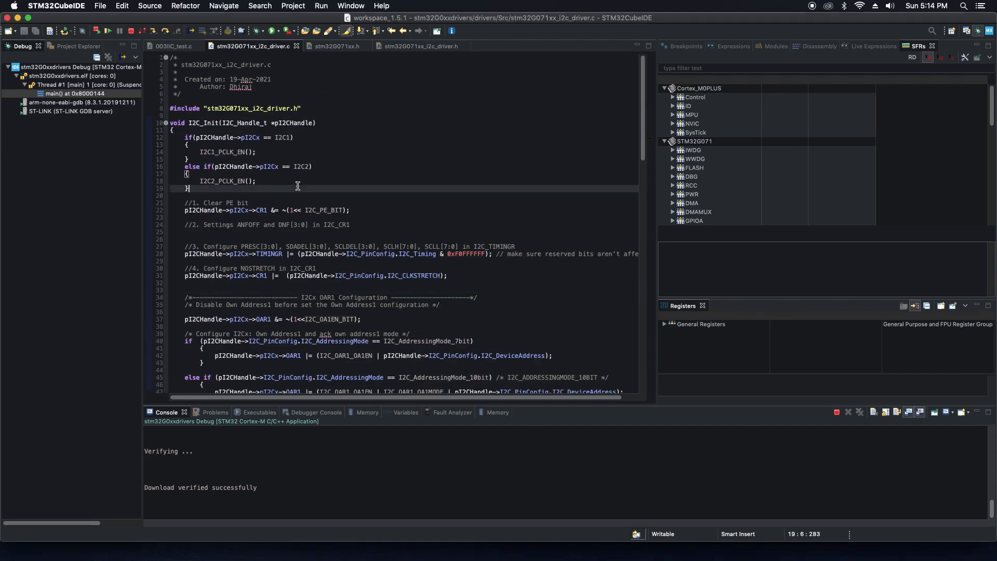
{"action": "mouse_move", "coordinate": [288, 132]}
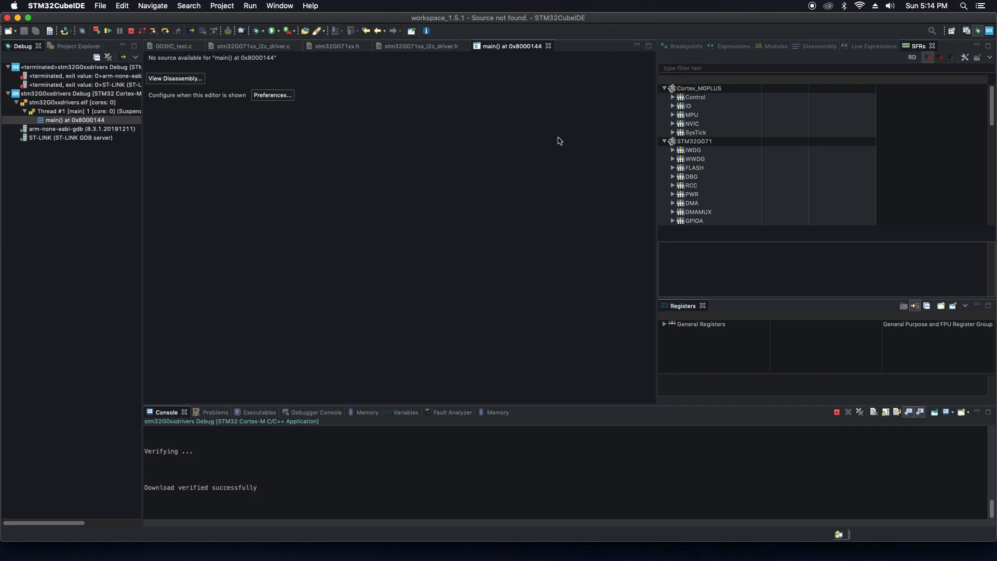
{"action": "mouse_move", "coordinate": [167, 94]}
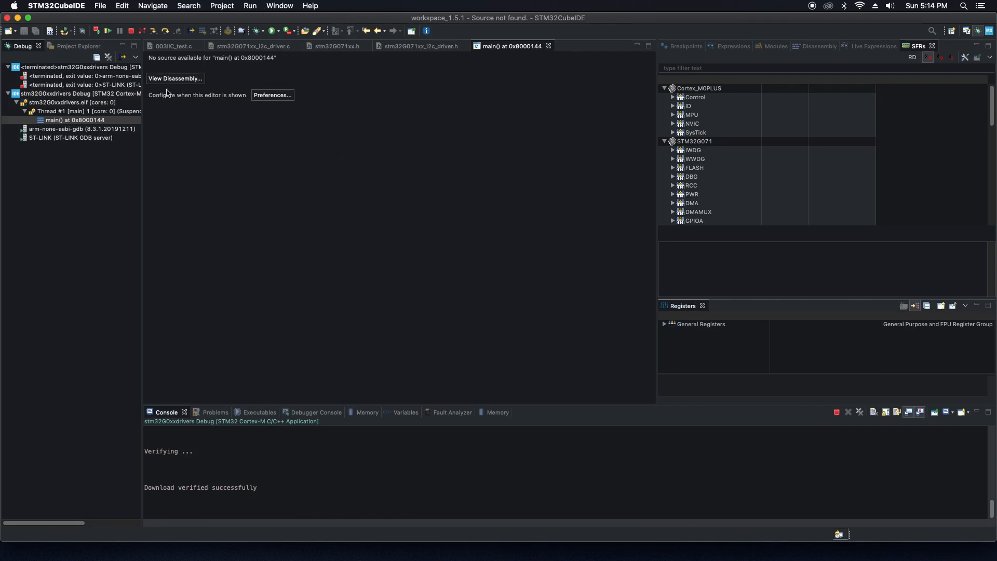
{"action": "mouse_move", "coordinate": [341, 89]}
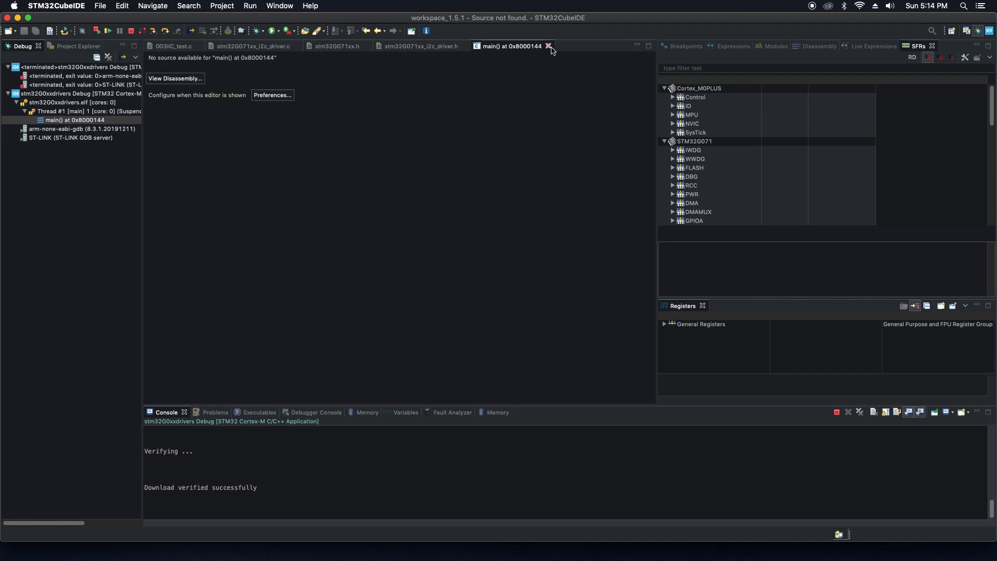
{"action": "left_click", "coordinate": [549, 46]}
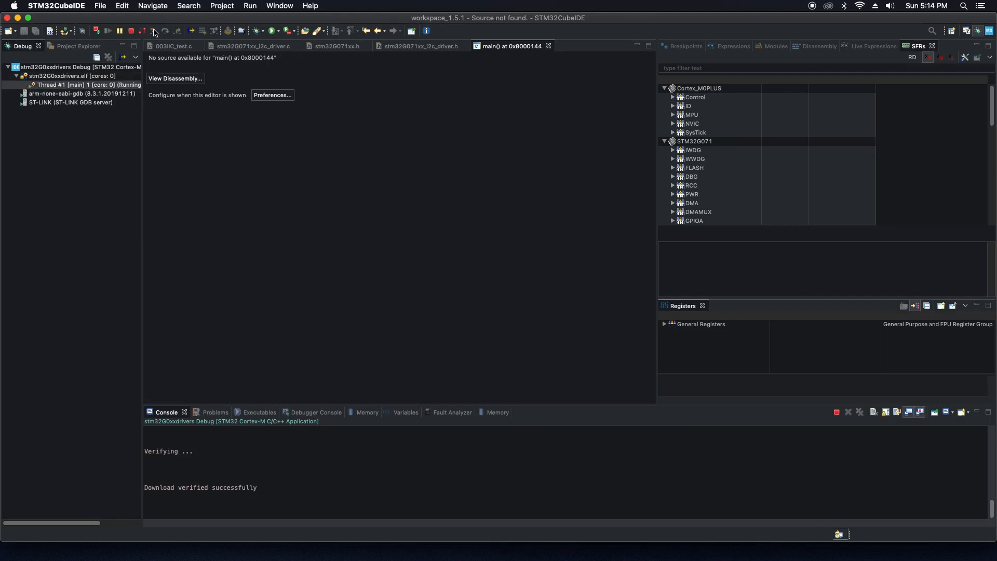
{"action": "mouse_move", "coordinate": [229, 193]}
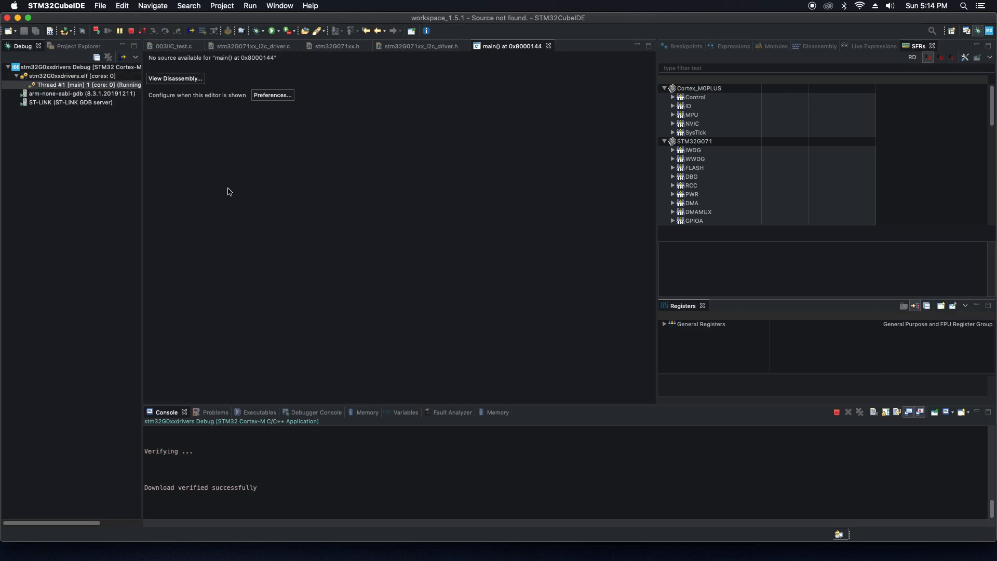
{"action": "mouse_move", "coordinate": [758, 174]}
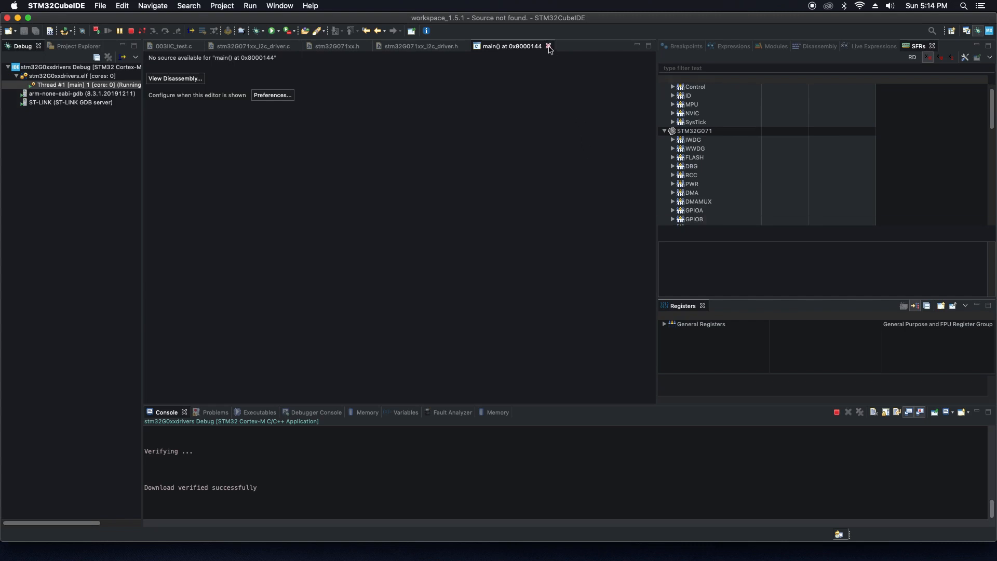
{"action": "left_click", "coordinate": [549, 45]}
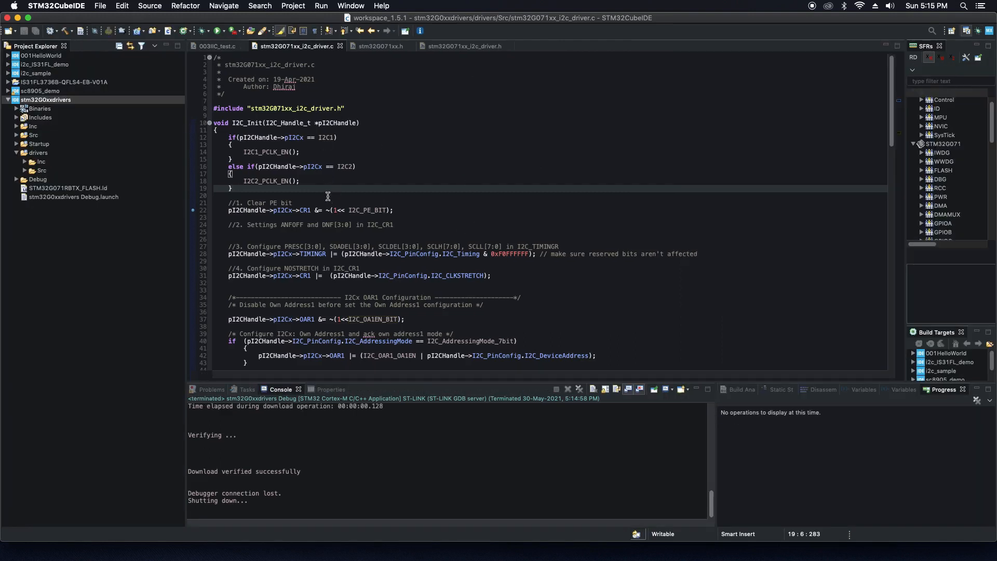
- Bring up Properties for the stm32G0xxdrivers project from Project Explorer
{"action": "left_click", "coordinate": [45, 100]}
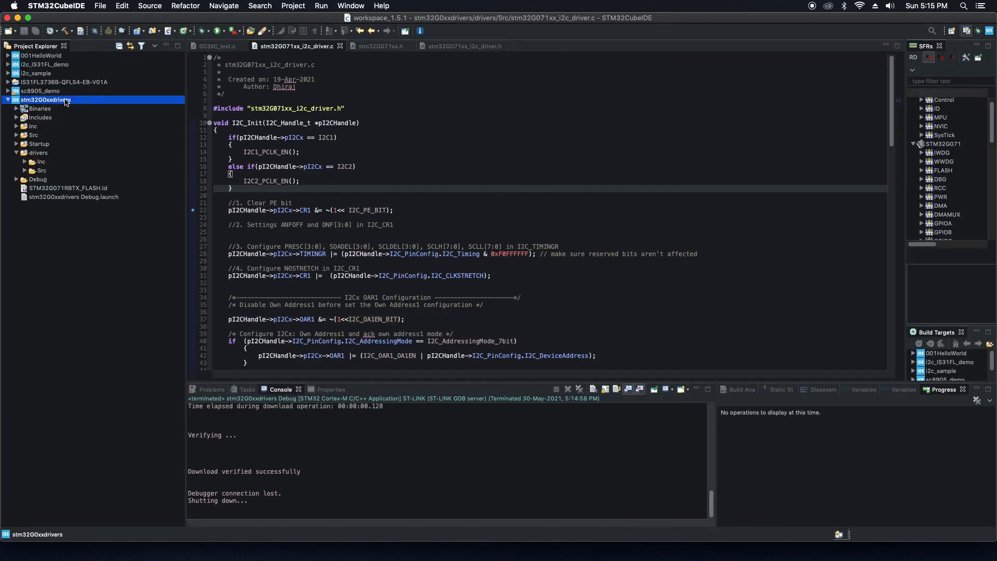
{"action": "right_click", "coordinate": [44, 100]}
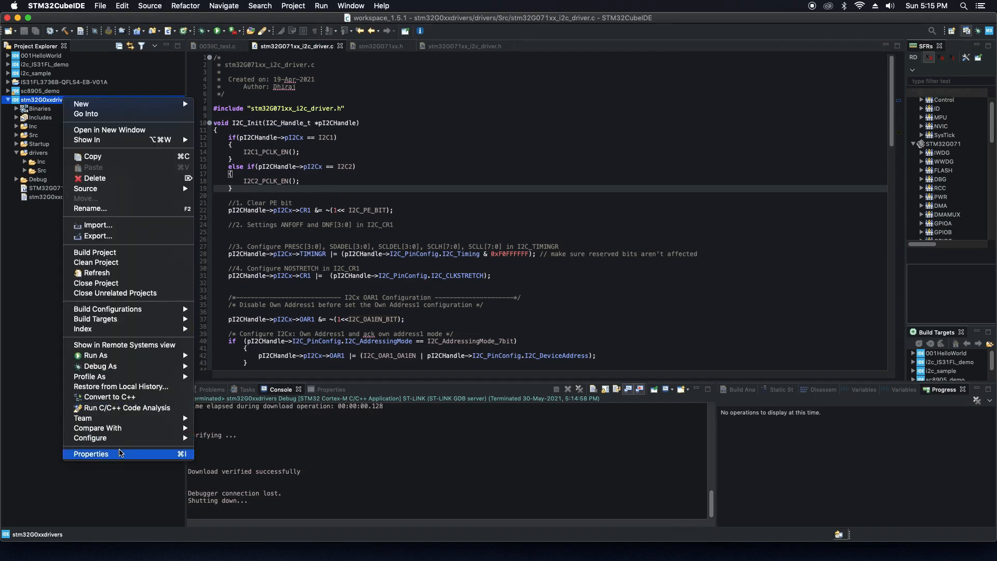
{"action": "left_click", "coordinate": [91, 454]}
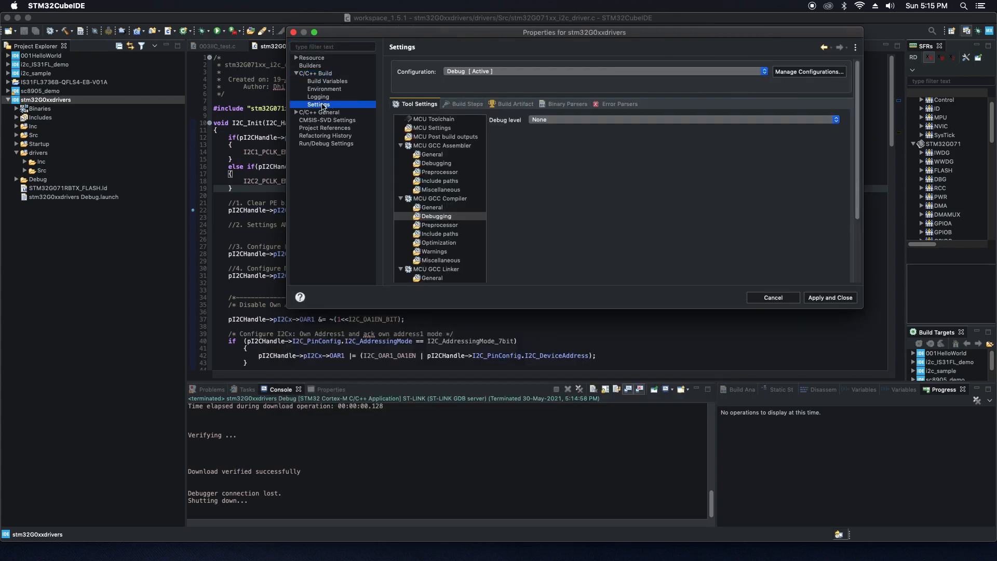
{"action": "mouse_move", "coordinate": [418, 108]}
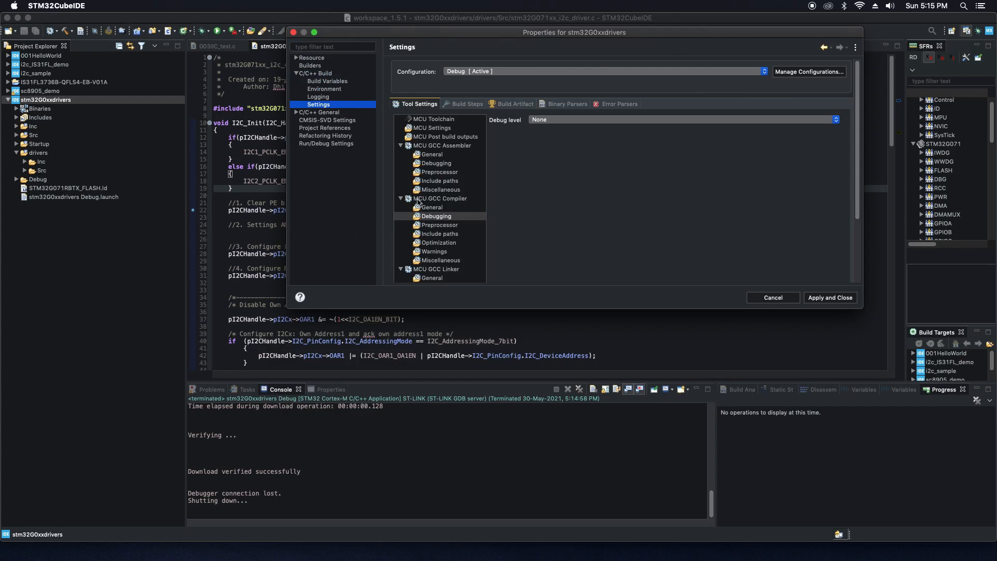
- Show MCU GCC Compiler Debugging settings and list the debug level choices for Maximum (-g3)
{"action": "left_click", "coordinate": [441, 143]}
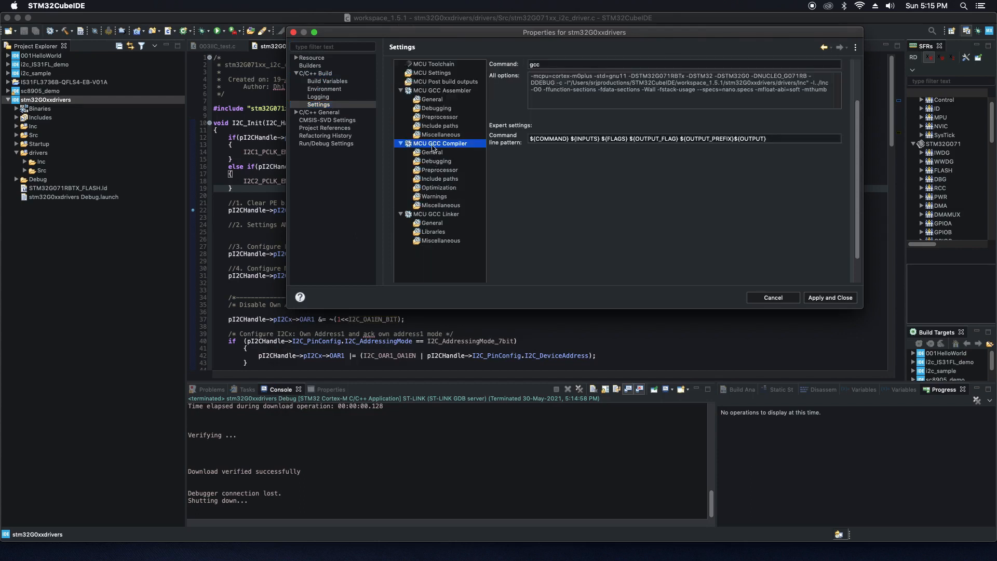
{"action": "mouse_move", "coordinate": [443, 163]}
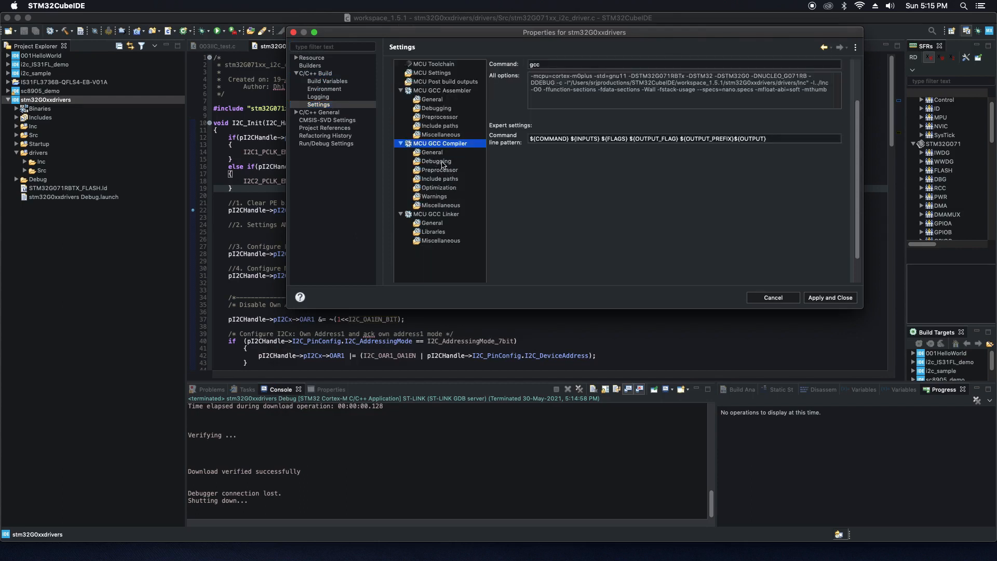
{"action": "left_click", "coordinate": [436, 161]}
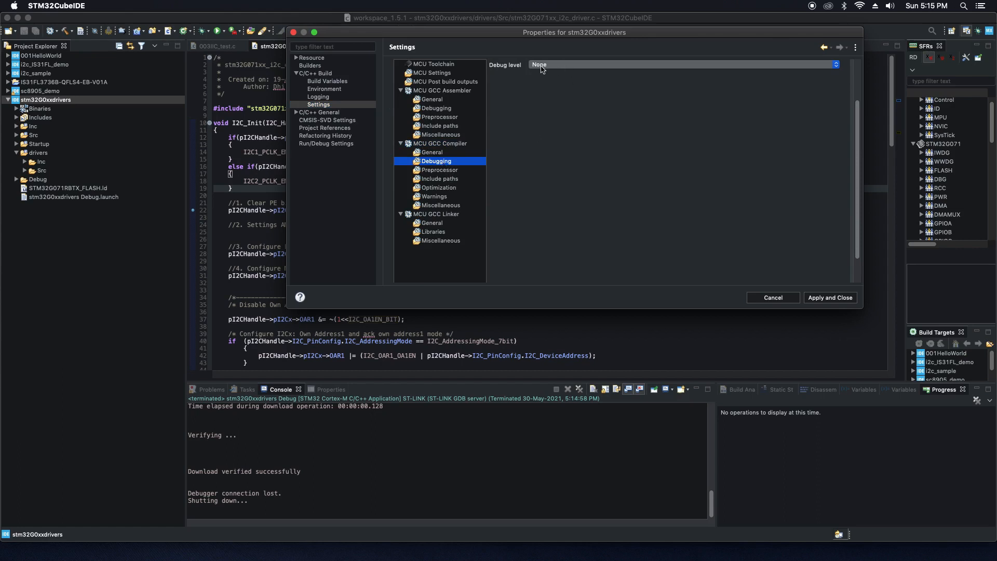
{"action": "left_click", "coordinate": [685, 64]}
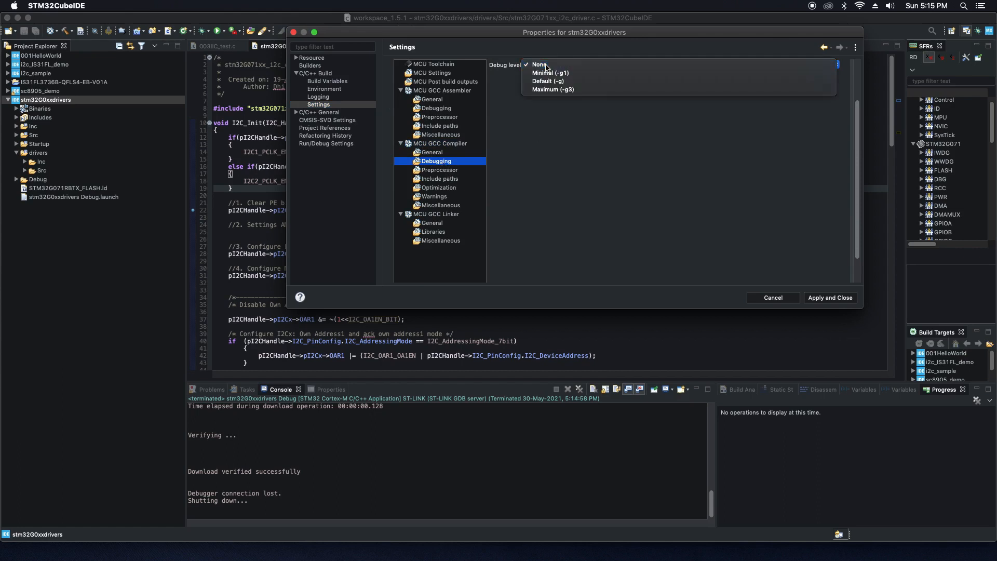
{"action": "mouse_move", "coordinate": [554, 89]}
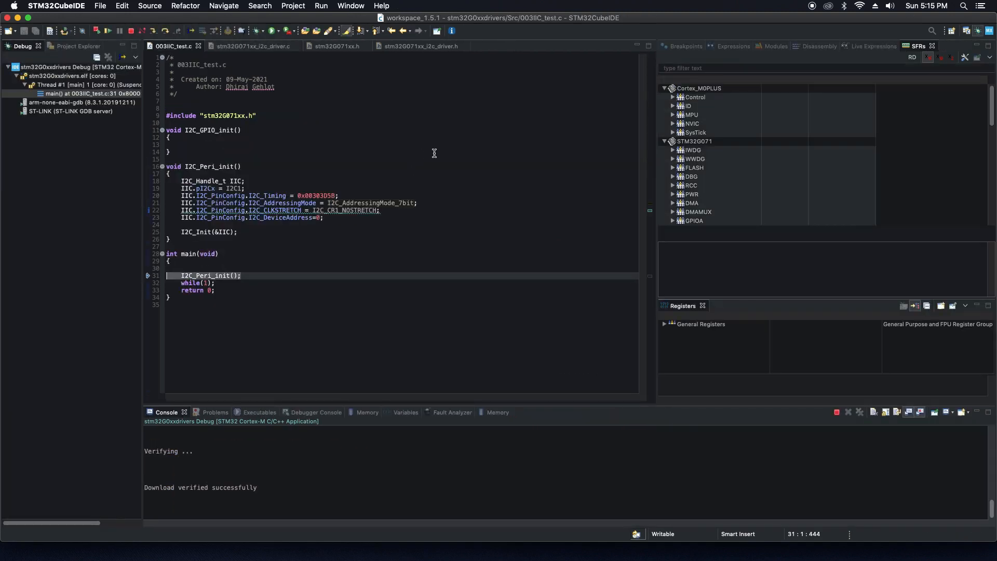
- Relaunch debugging and step through I2C_Peri_init in 003IIC_test.c up to the I2C_Init call
{"action": "left_click", "coordinate": [254, 45]}
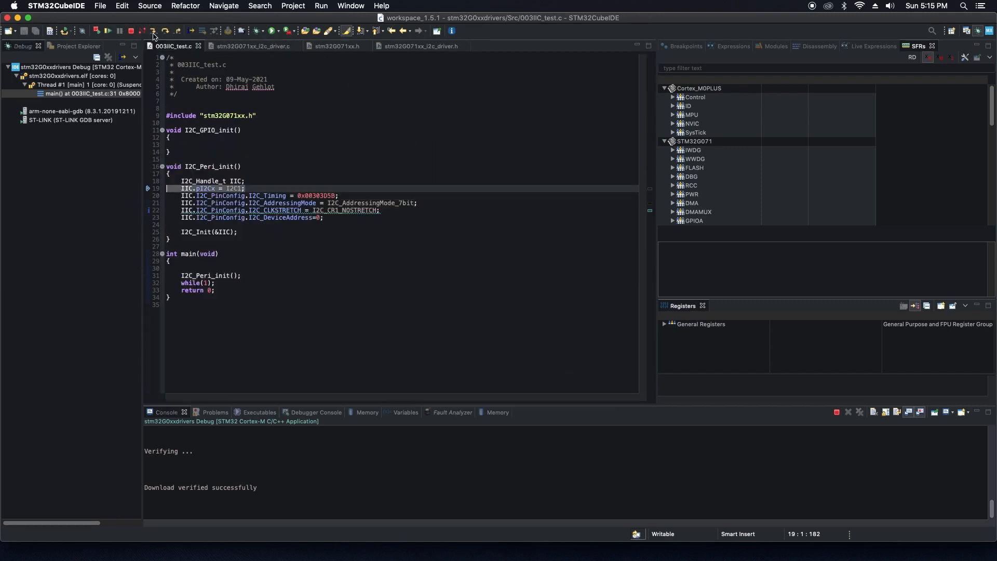
{"action": "left_click", "coordinate": [153, 30]}
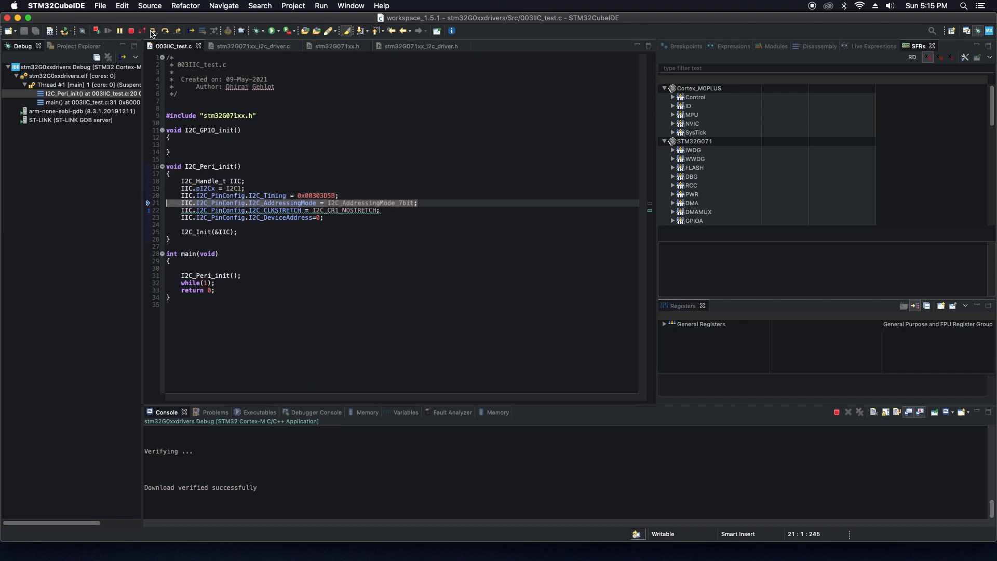
{"action": "left_click", "coordinate": [152, 30]}
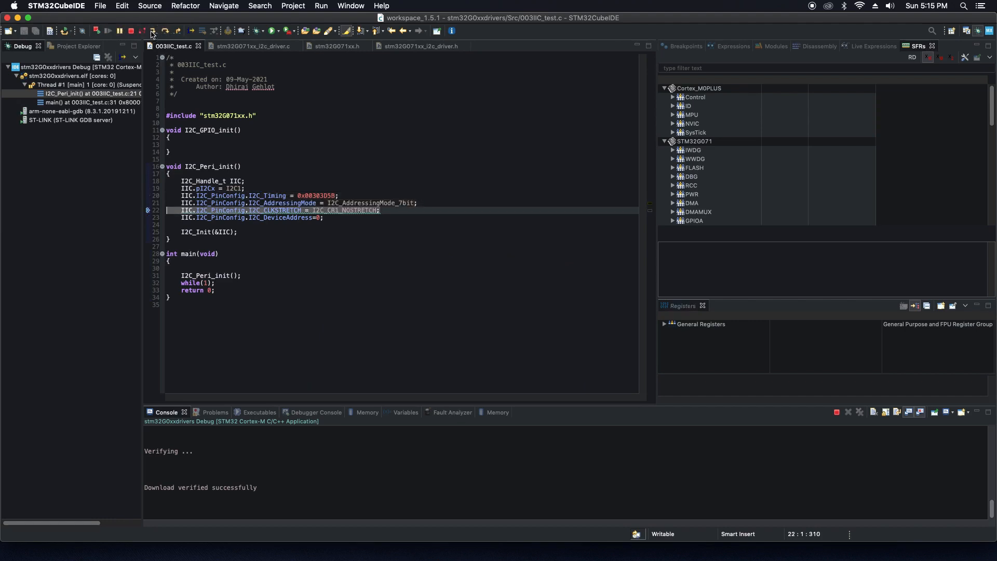
{"action": "left_click", "coordinate": [153, 30]}
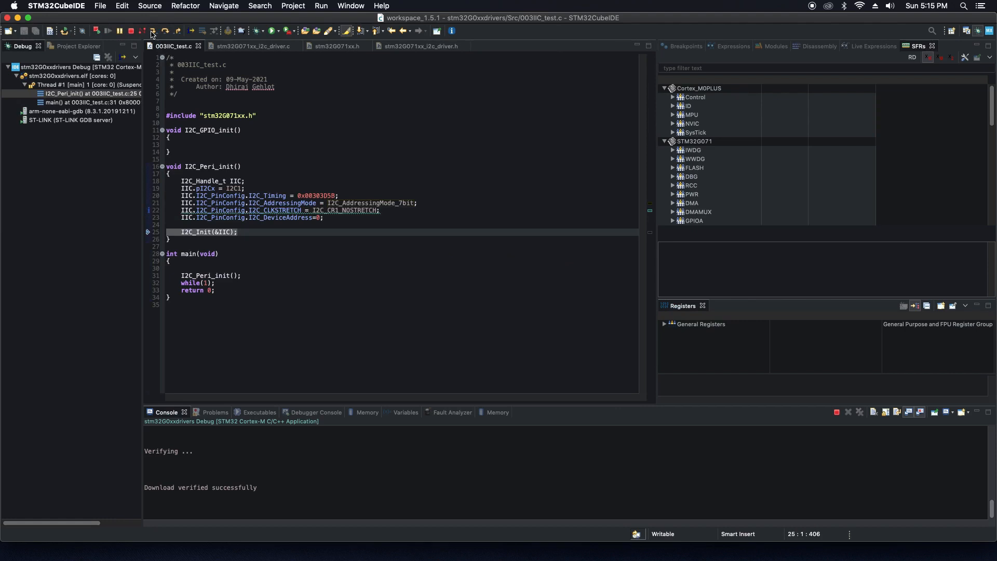